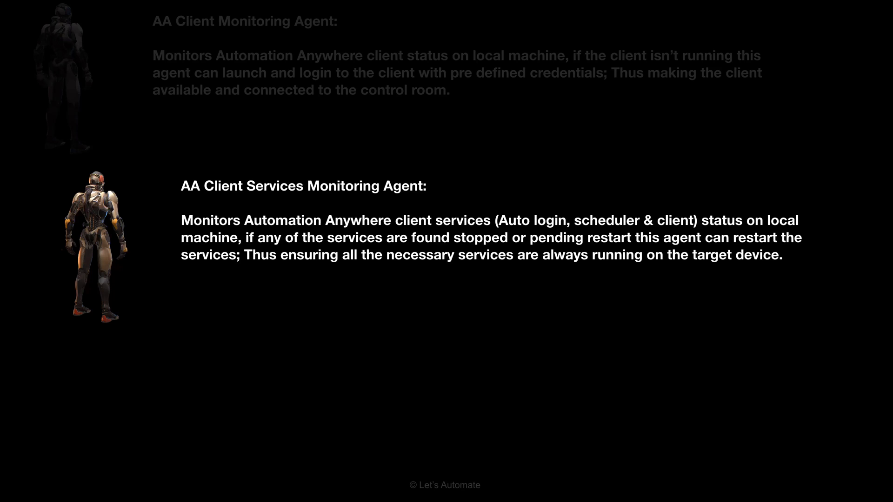
{"action": "scroll", "scroll_direction": "down", "scroll_amount": 3}
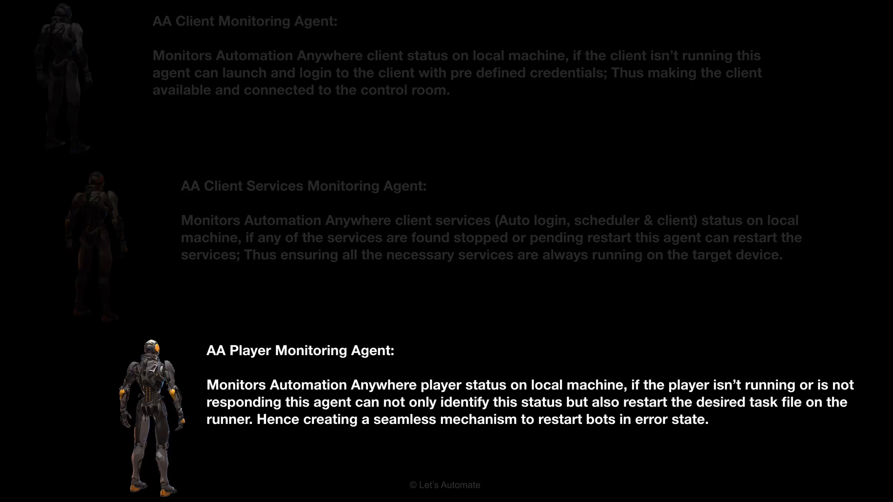